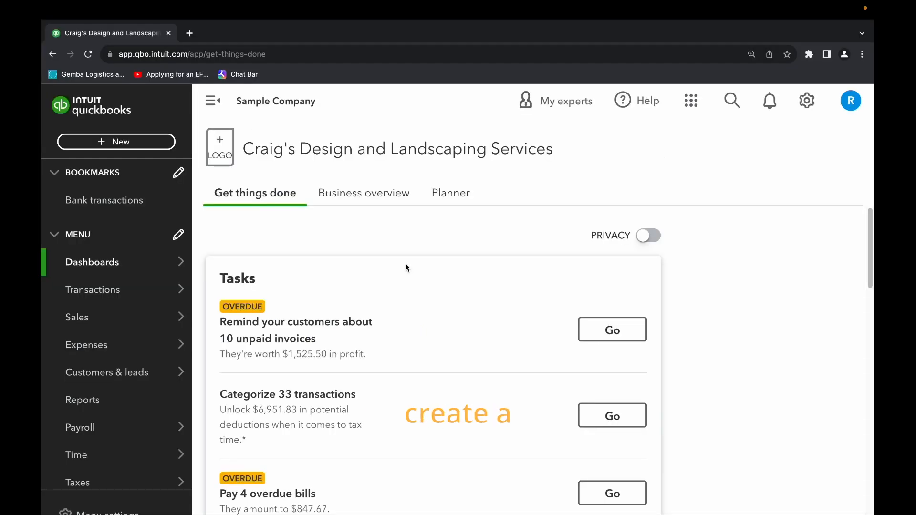
{"action": "mouse_move", "coordinate": [279, 229]}
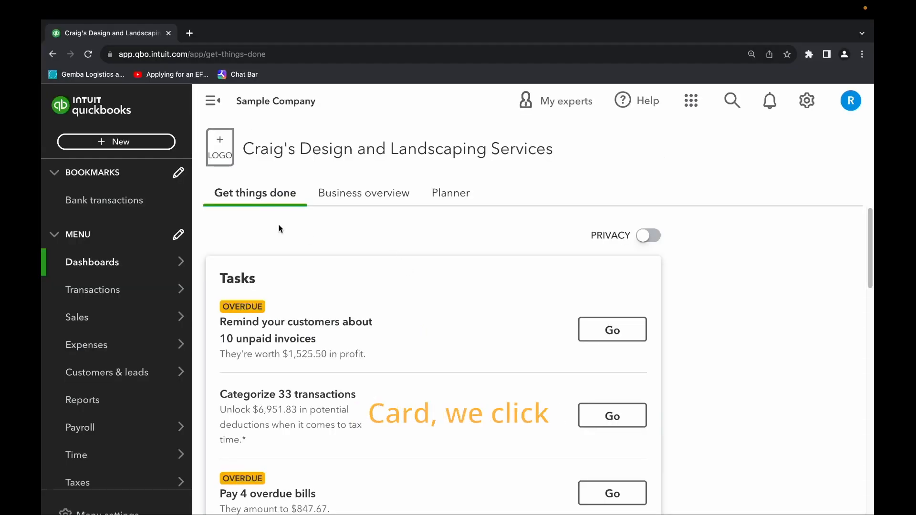
Open a new Pay down credit card form from the + New menu
{"action": "left_click", "coordinate": [115, 141]}
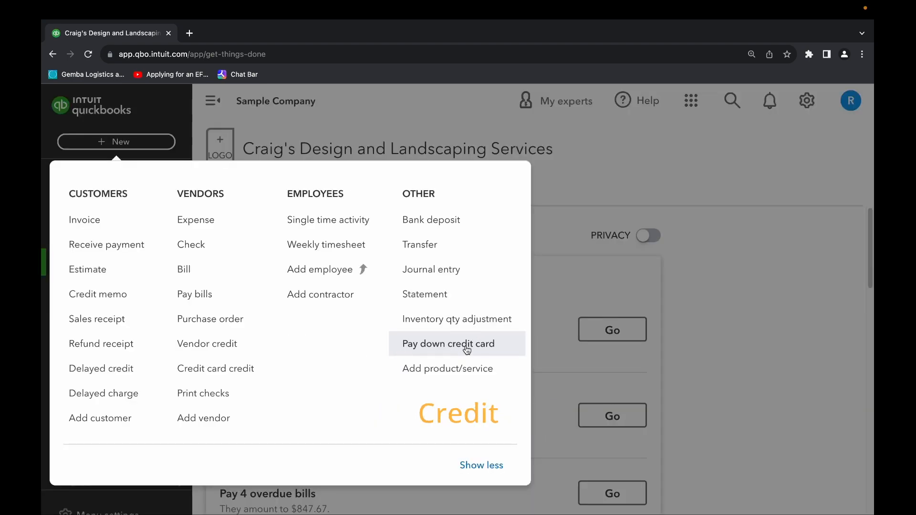
{"action": "left_click", "coordinate": [448, 344]}
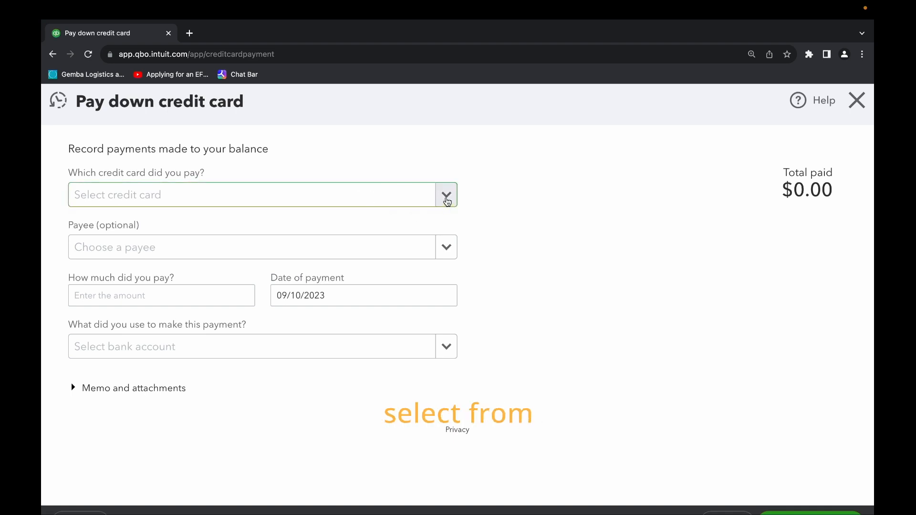
Choose Mastercard as the credit card being paid
{"action": "left_click", "coordinate": [446, 195]}
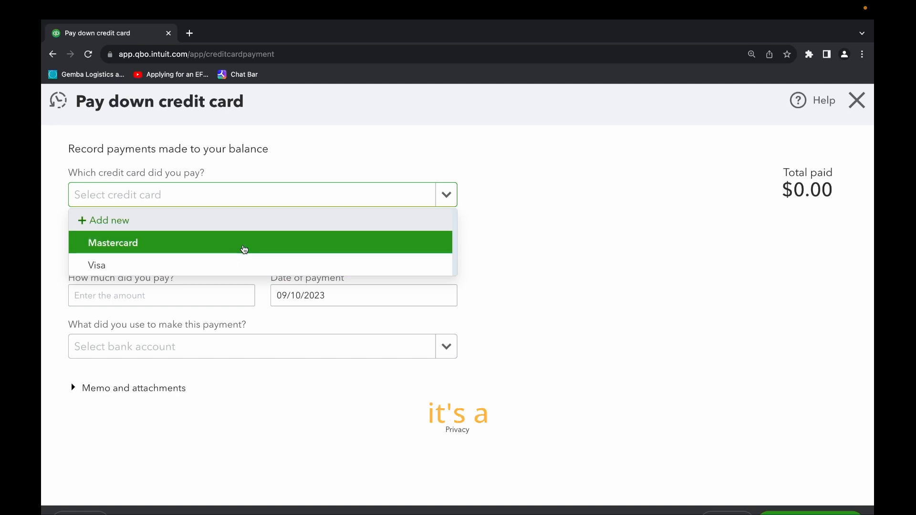
{"action": "mouse_move", "coordinate": [198, 220]}
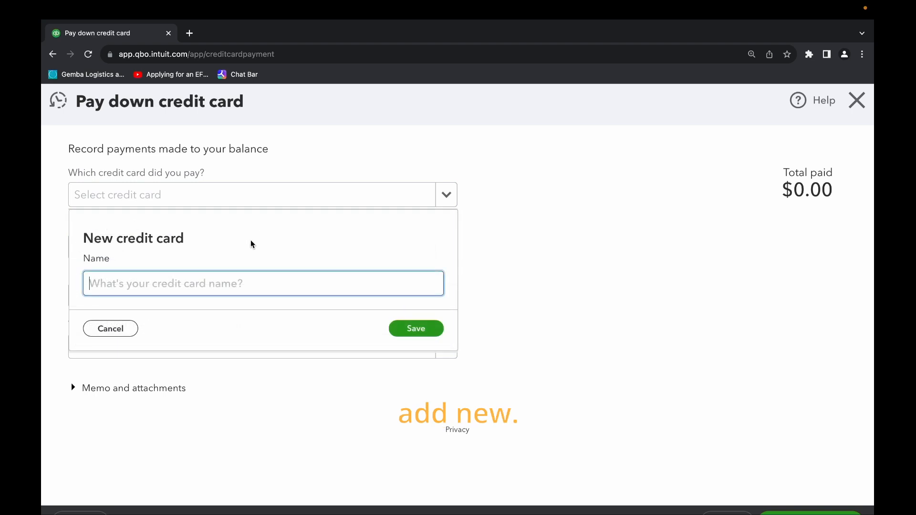
{"action": "type", "text": "Mastercard"}
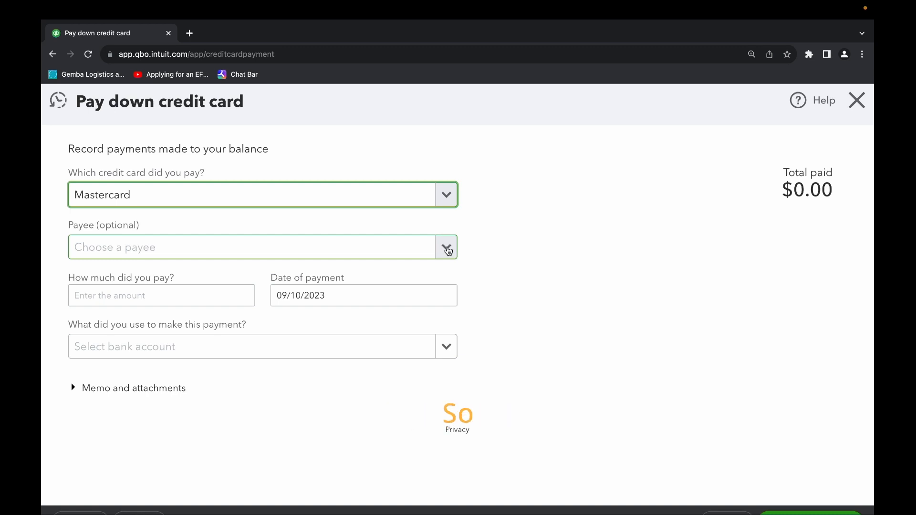
Select Chin's Gas and Oil as payee, dismissing the New Vendor form
{"action": "left_click", "coordinate": [446, 246]}
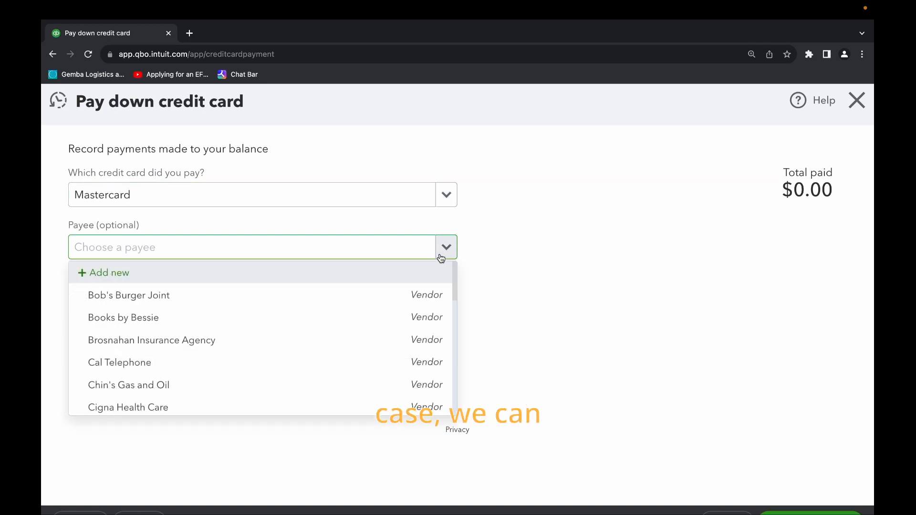
{"action": "mouse_move", "coordinate": [252, 362]}
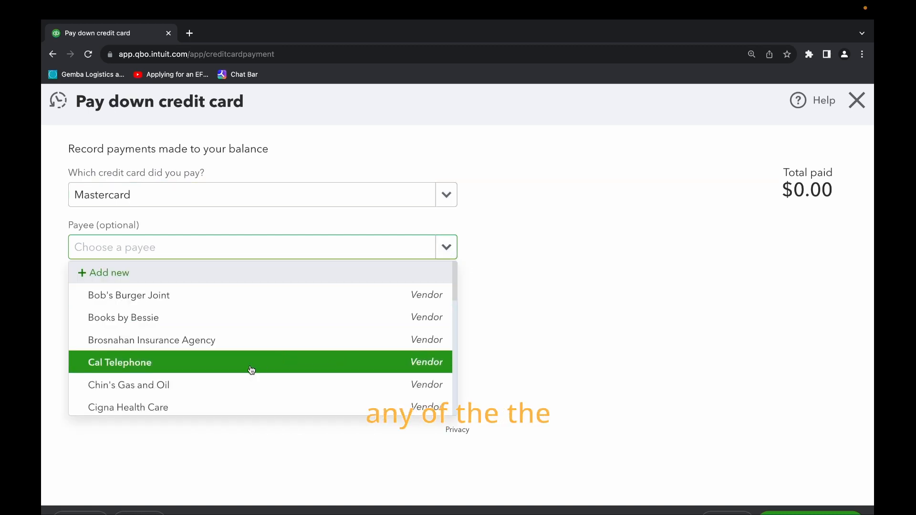
{"action": "mouse_move", "coordinate": [226, 275]}
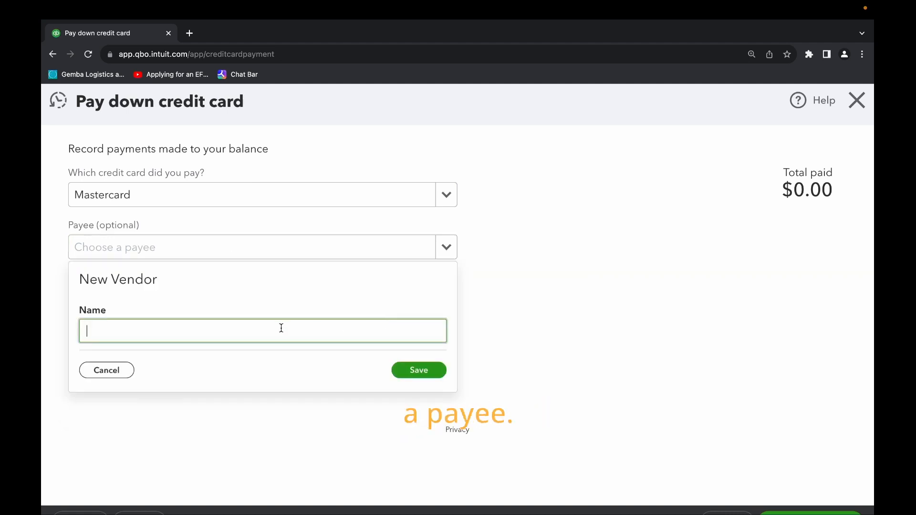
{"action": "left_click", "coordinate": [106, 370]}
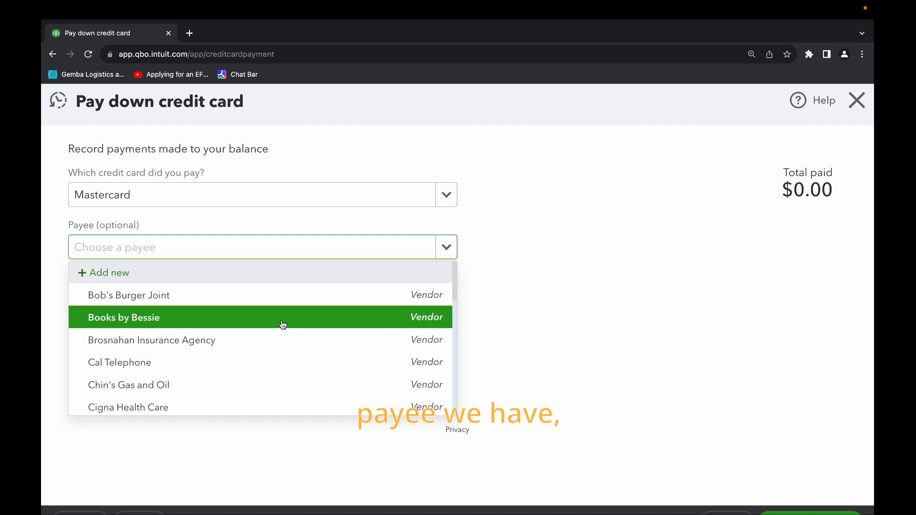
{"action": "mouse_move", "coordinate": [282, 382]}
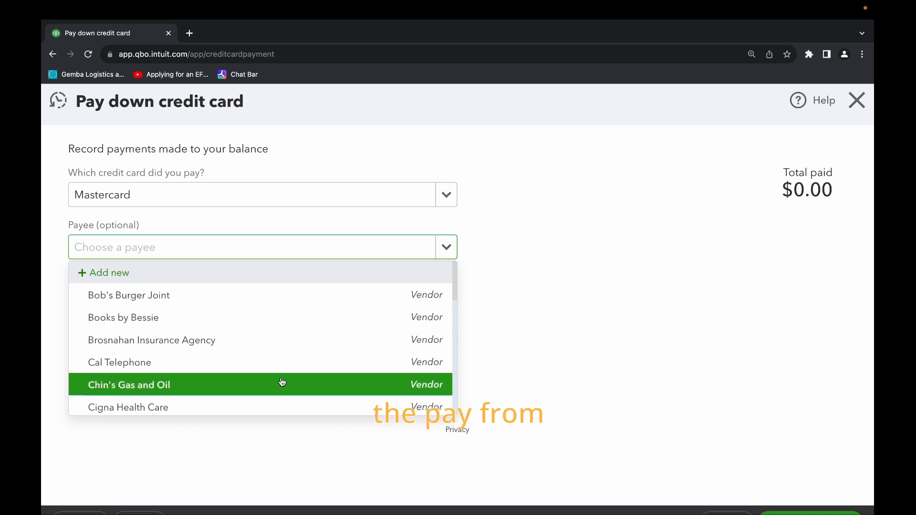
{"action": "mouse_move", "coordinate": [228, 340]}
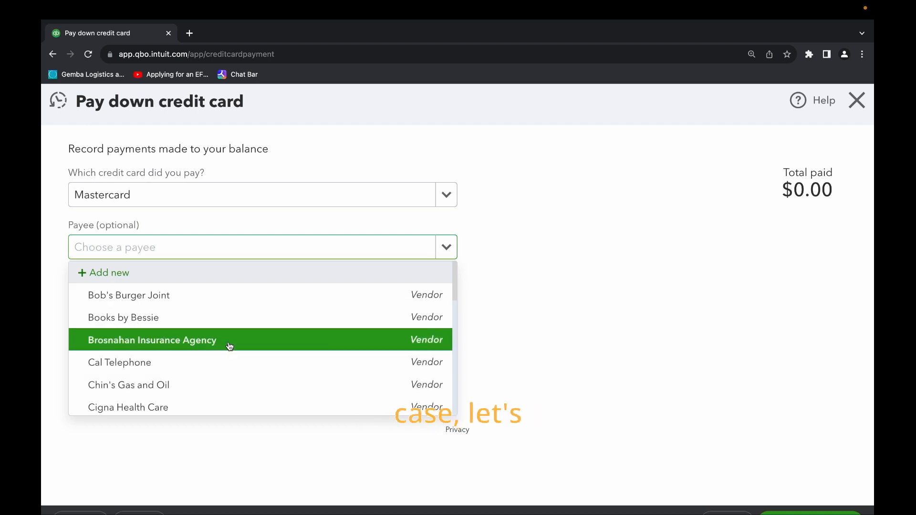
{"action": "mouse_move", "coordinate": [221, 384]}
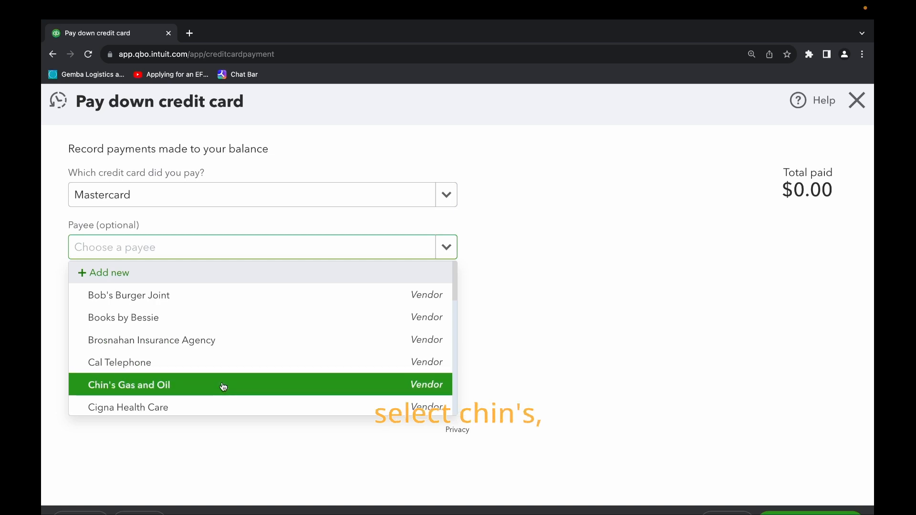
{"action": "left_click", "coordinate": [129, 385]}
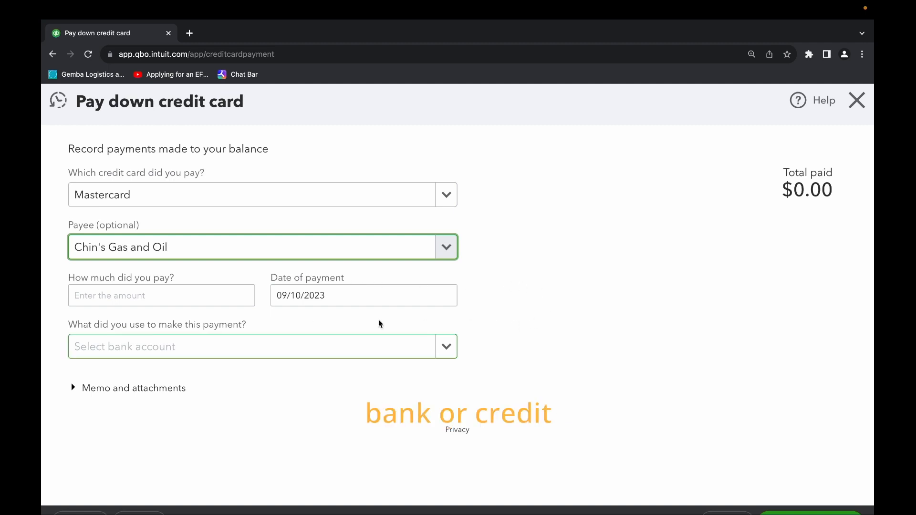
{"action": "left_click", "coordinate": [160, 294]}
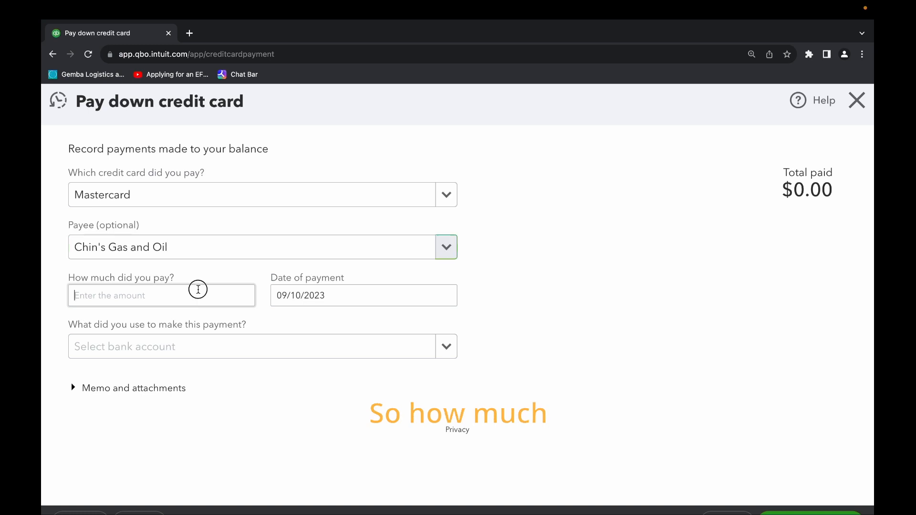
{"action": "left_click", "coordinate": [161, 295]}
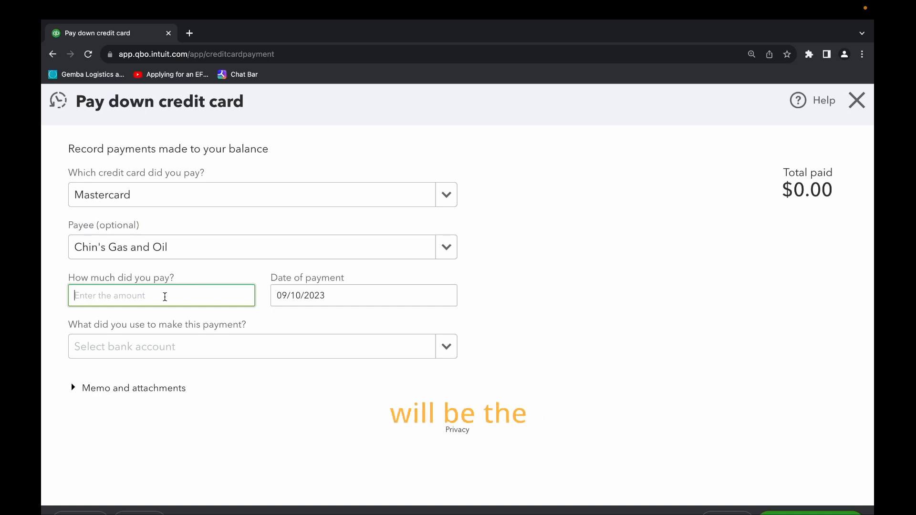
Enter a $1,000 payment from Checking, paid by check no. 71
{"action": "type", "text": "1000"}
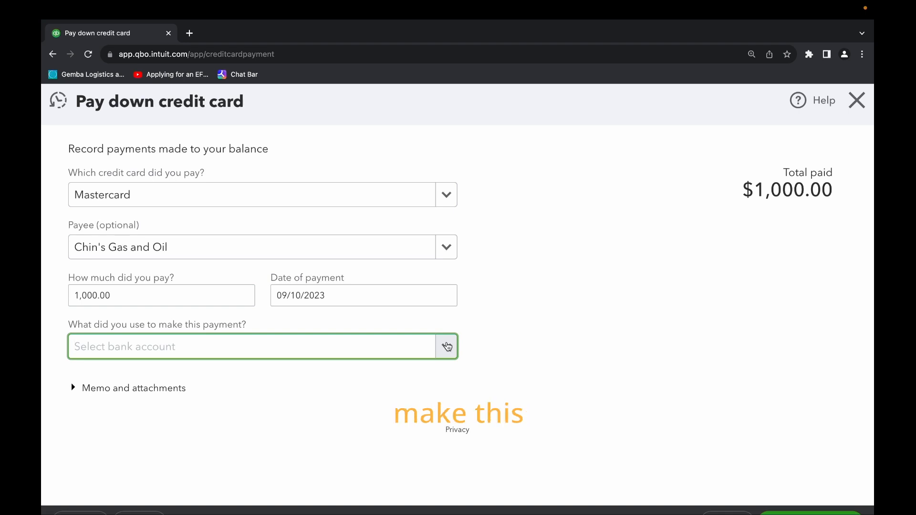
{"action": "left_click", "coordinate": [245, 346]}
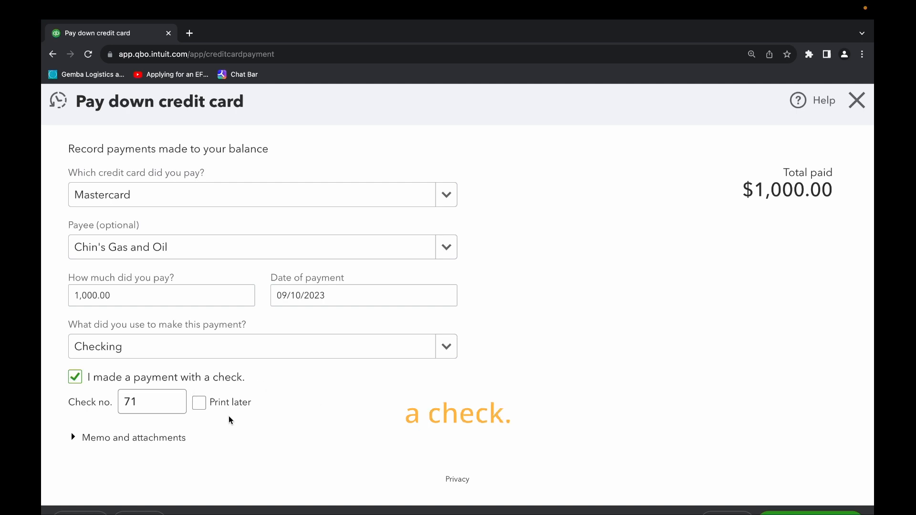
{"action": "left_click", "coordinate": [146, 401]}
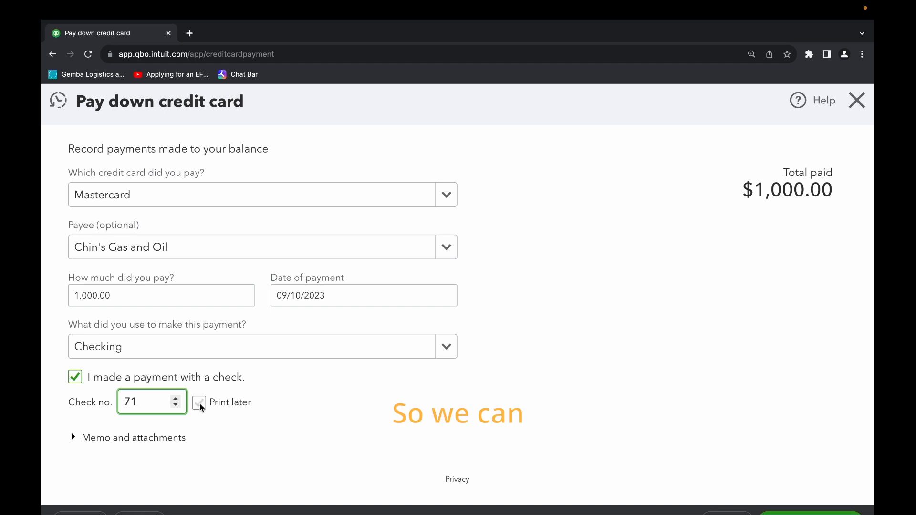
{"action": "left_click", "coordinate": [198, 402]}
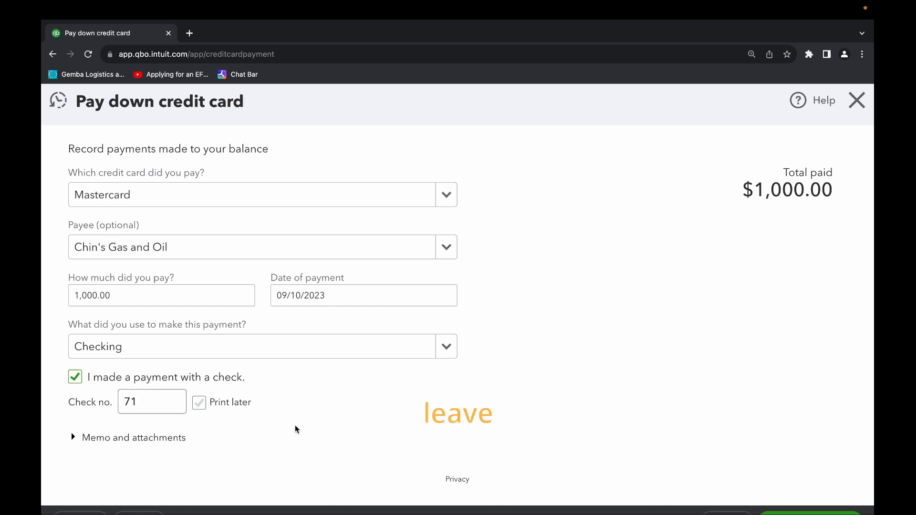
Add the memo 'This is a test.' and cancel attaching any file
{"action": "left_click", "coordinate": [133, 437]}
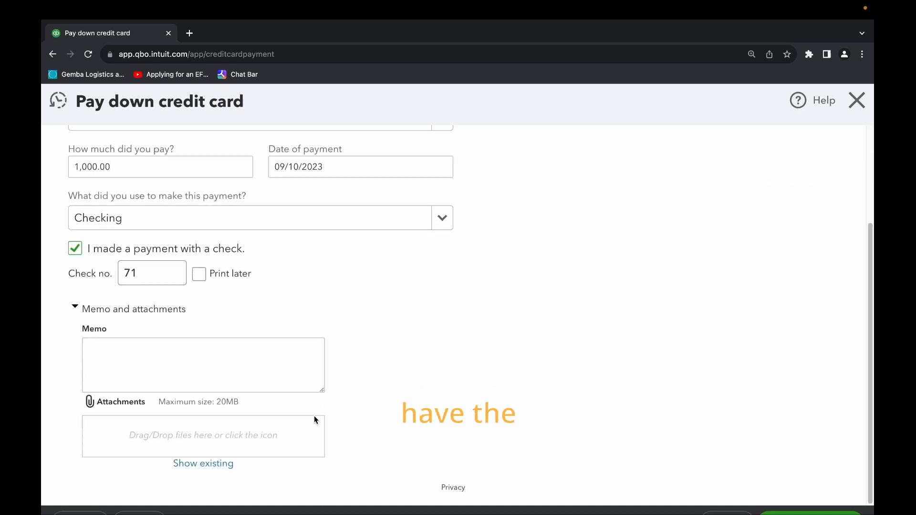
{"action": "left_click", "coordinate": [202, 364]}
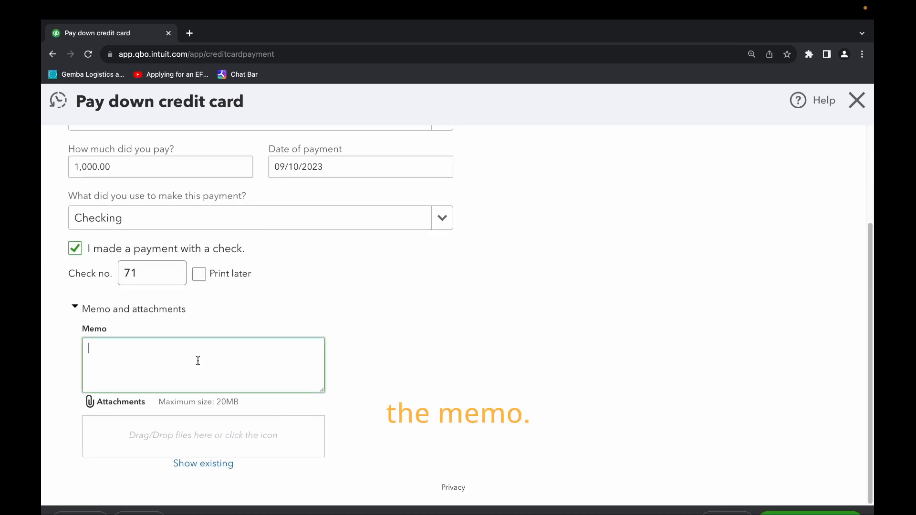
{"action": "type", "text": "This"}
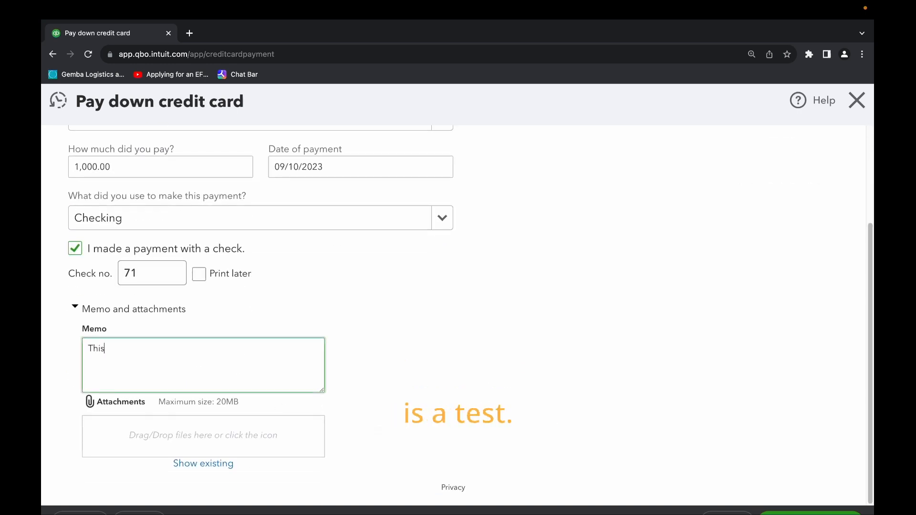
{"action": "type", "text": "is a test."}
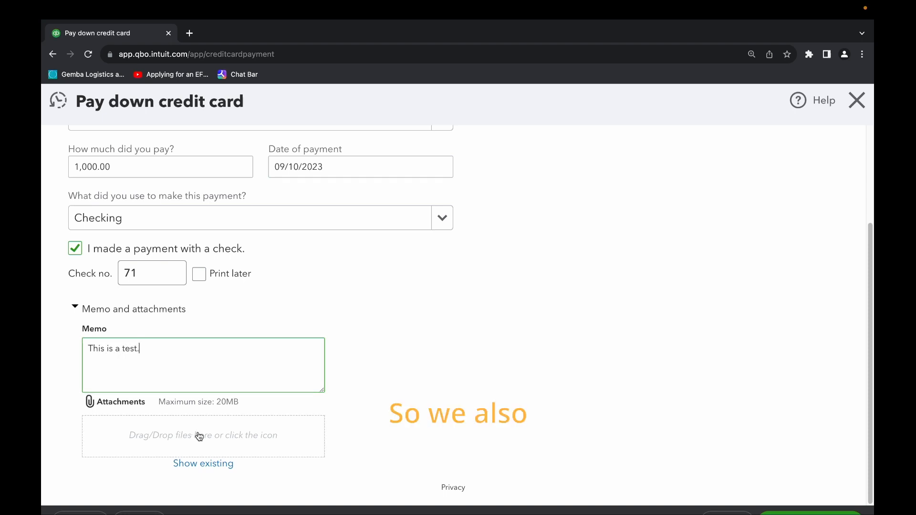
{"action": "mouse_move", "coordinate": [272, 446]}
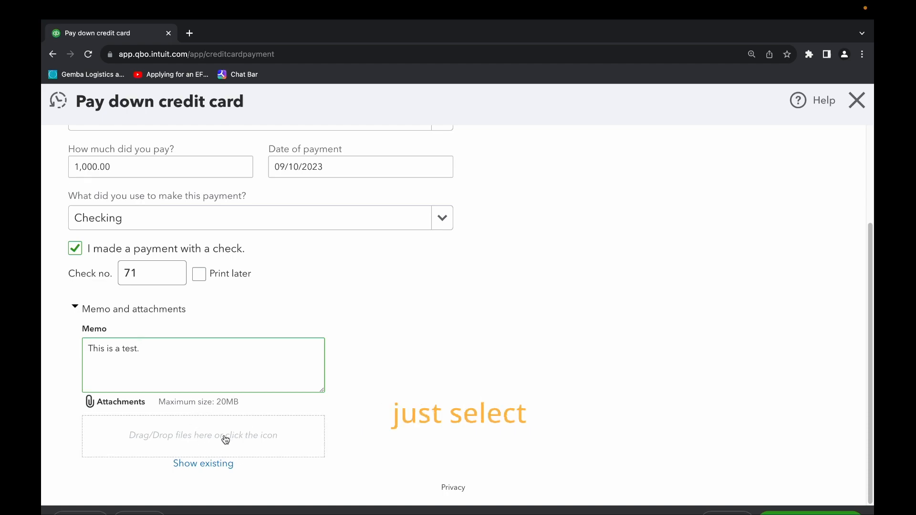
{"action": "left_click", "coordinate": [203, 435]}
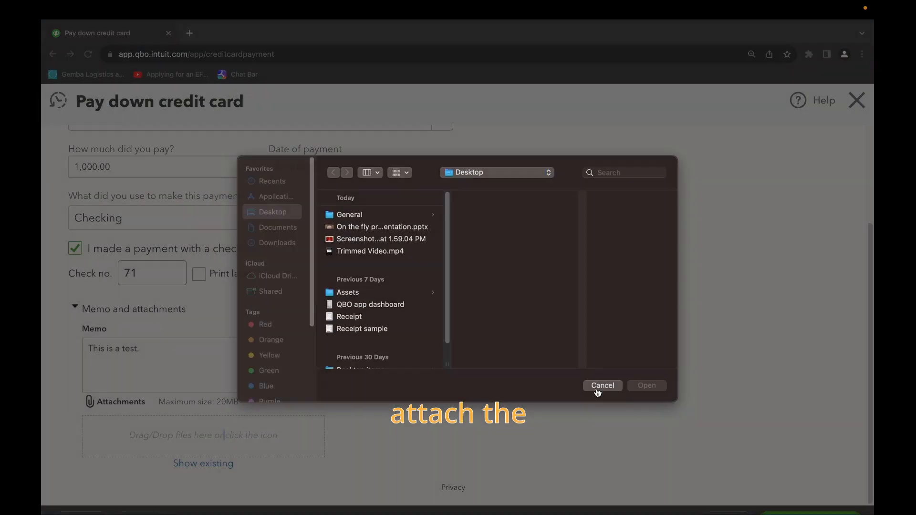
{"action": "left_click", "coordinate": [602, 385]}
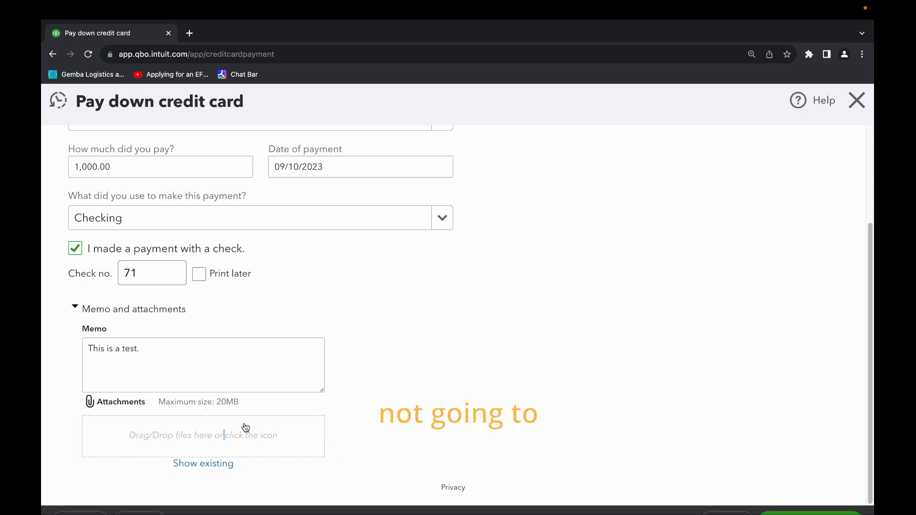
{"action": "mouse_move", "coordinate": [549, 455]}
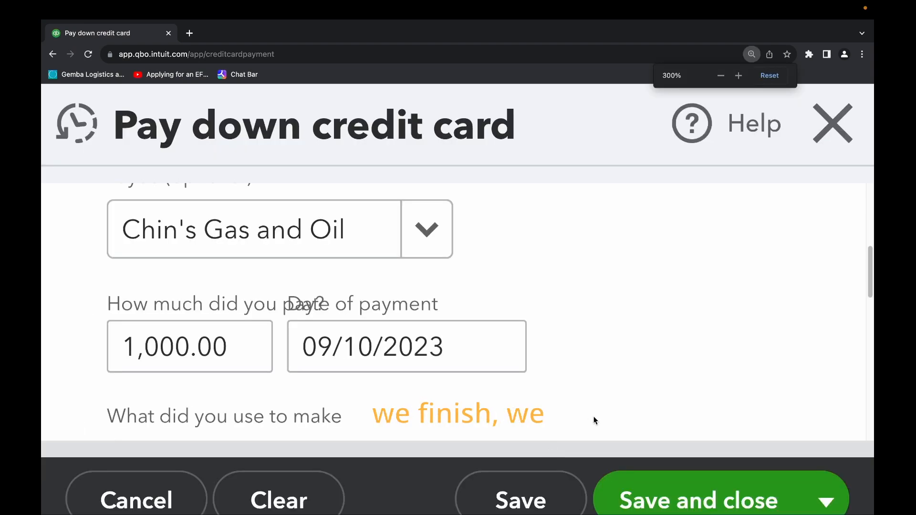
Save payment #71 and open its More actions list
{"action": "left_click", "coordinate": [518, 500]}
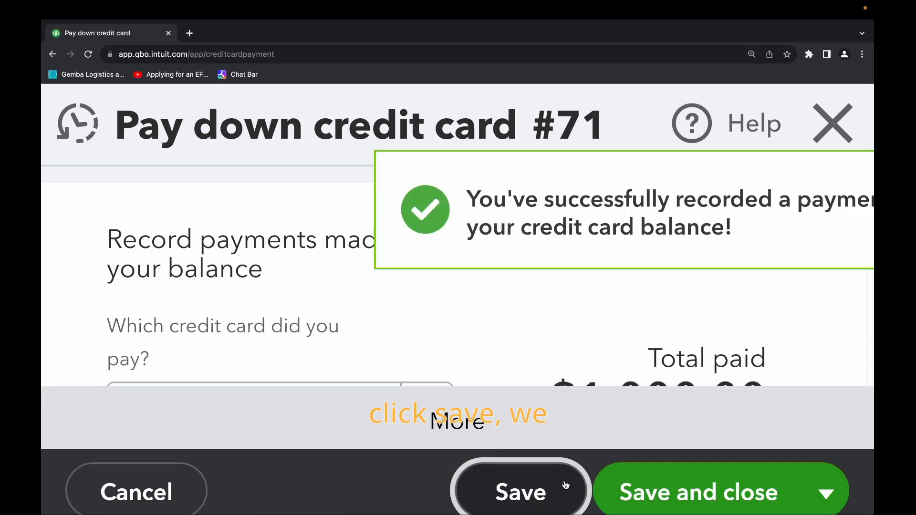
{"action": "left_click", "coordinate": [519, 491]}
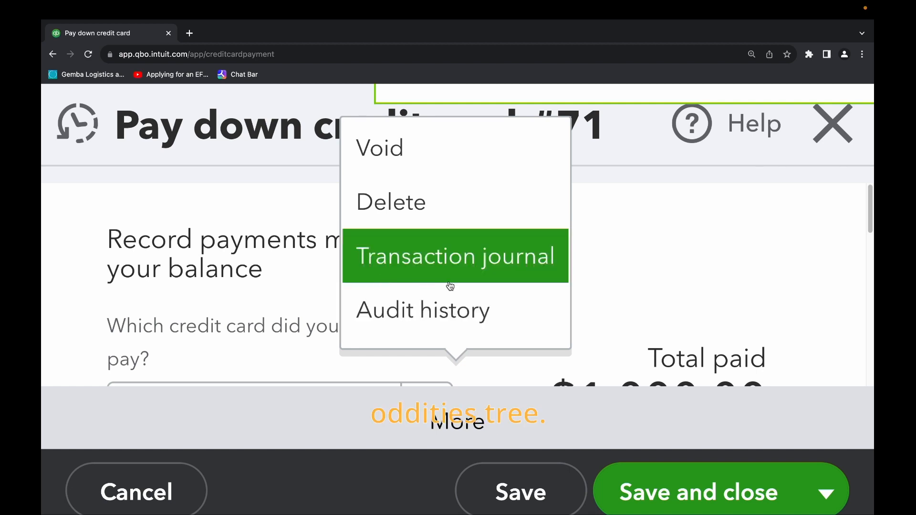
{"action": "mouse_move", "coordinate": [476, 201]}
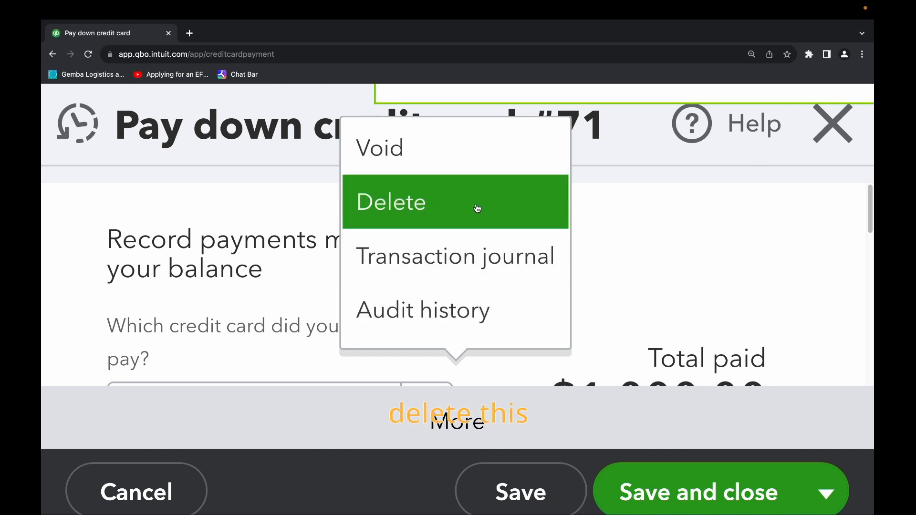
{"action": "mouse_move", "coordinate": [420, 148]}
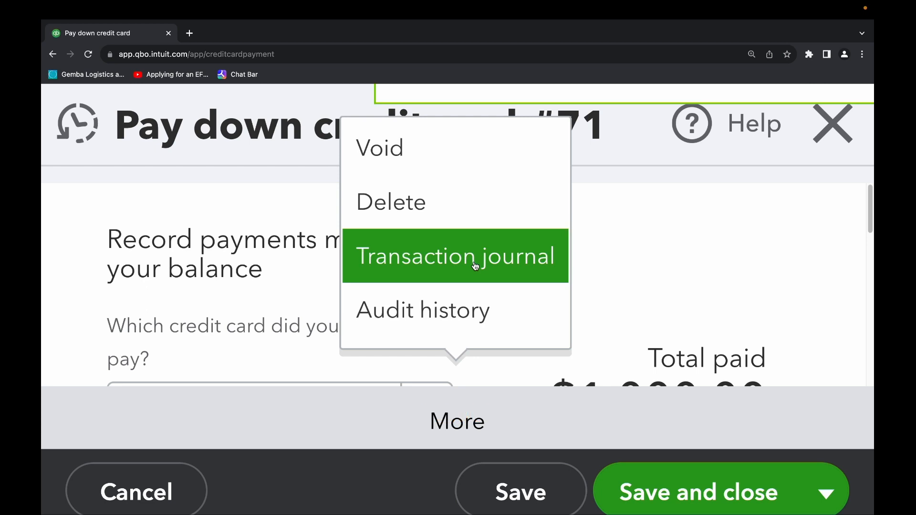
{"action": "mouse_move", "coordinate": [479, 265]}
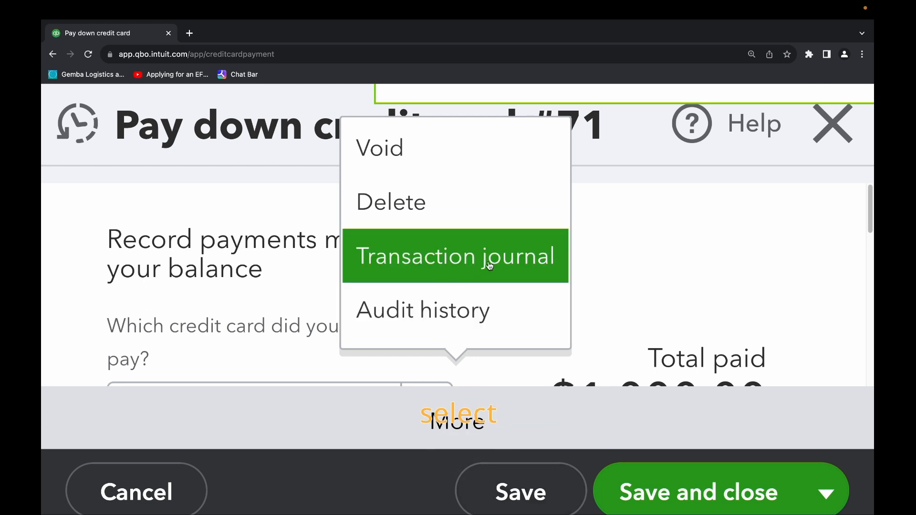
Open the transaction journal for payment #71 and scroll across the report
{"action": "left_click", "coordinate": [454, 256]}
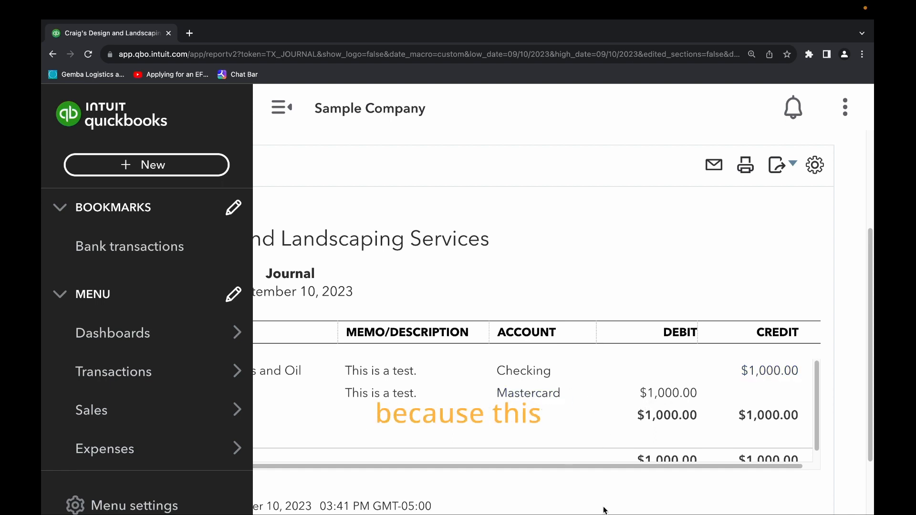
{"action": "scroll", "scroll_direction": "left", "scroll_amount": 3}
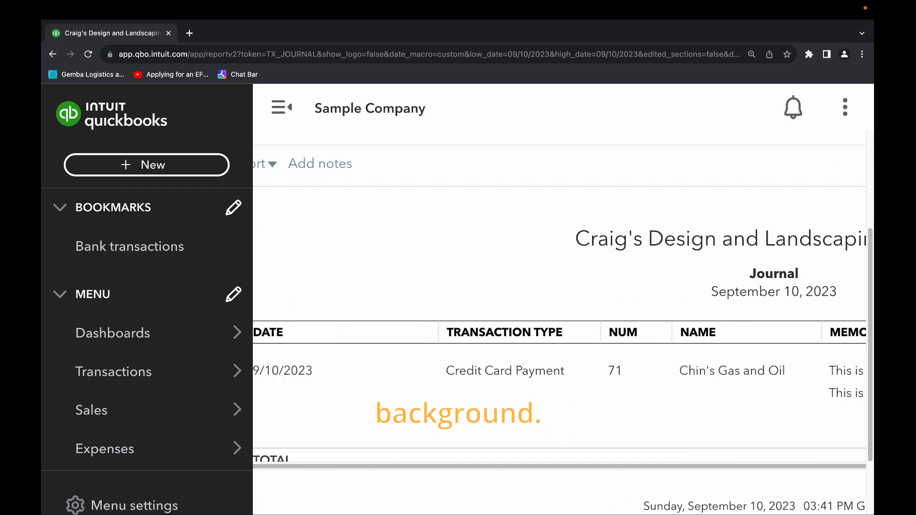
{"action": "scroll", "scroll_direction": "right", "scroll_amount": 3}
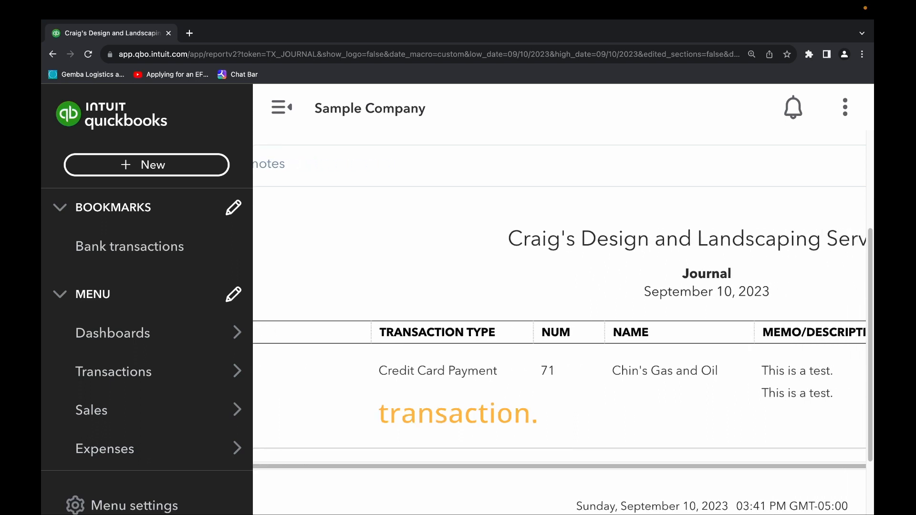
{"action": "scroll", "scroll_direction": "right", "scroll_amount": 3}
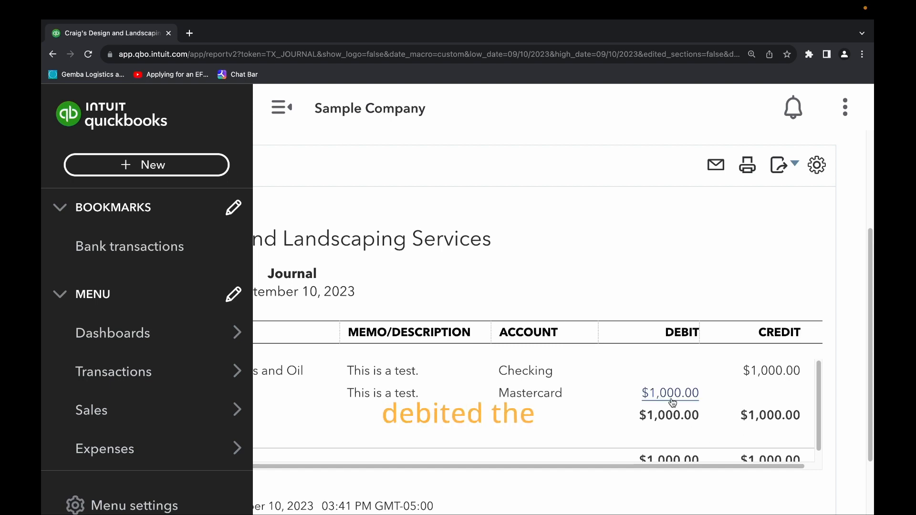
{"action": "mouse_move", "coordinate": [720, 409]}
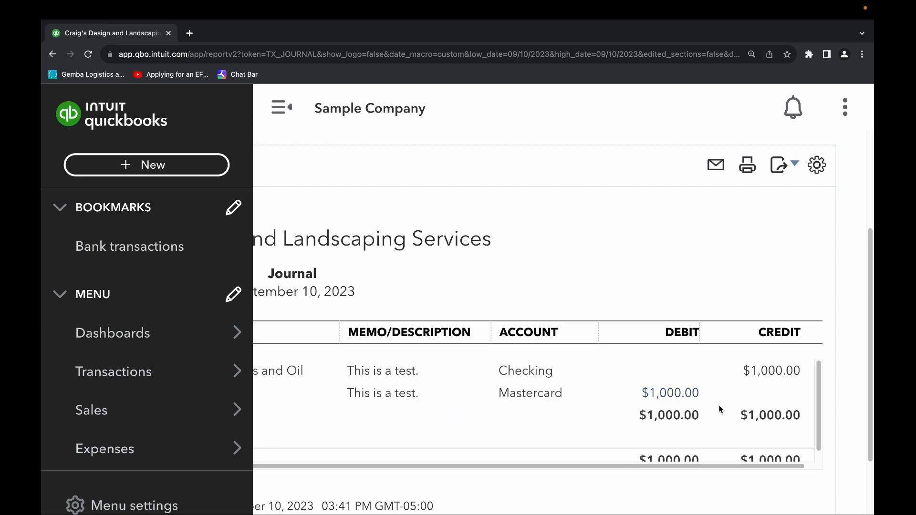